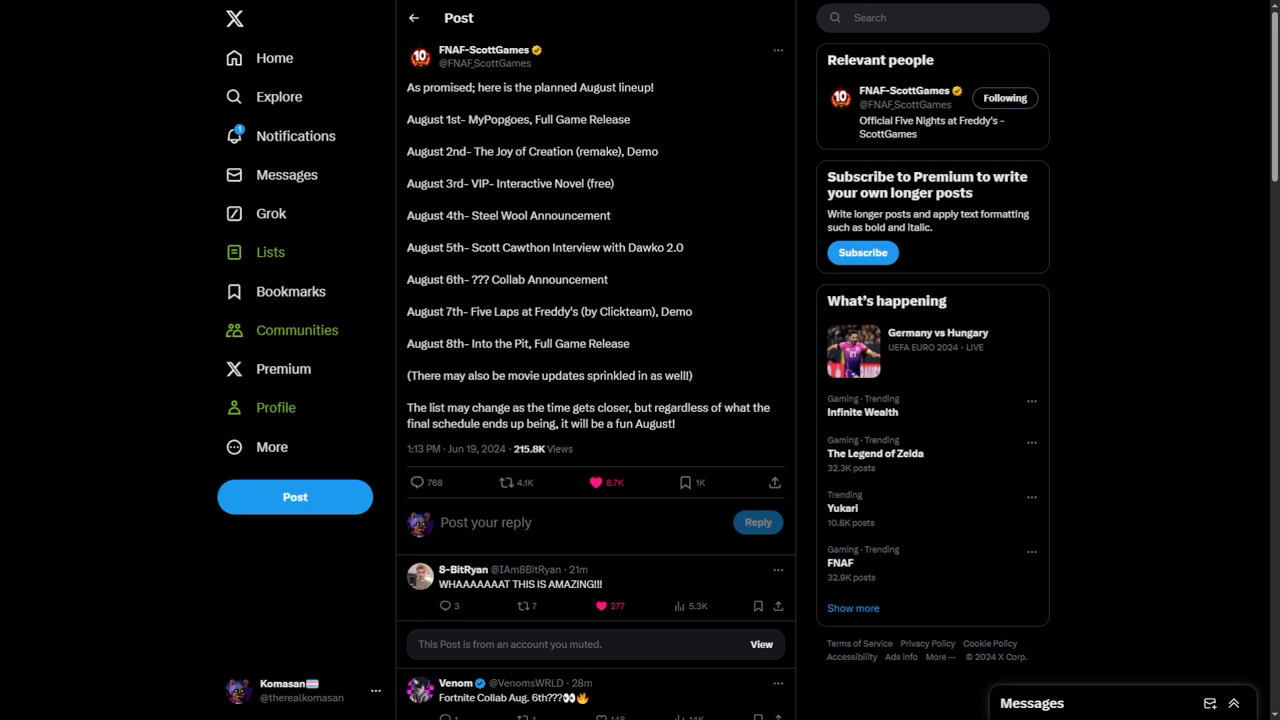
pyautogui.click(596, 482)
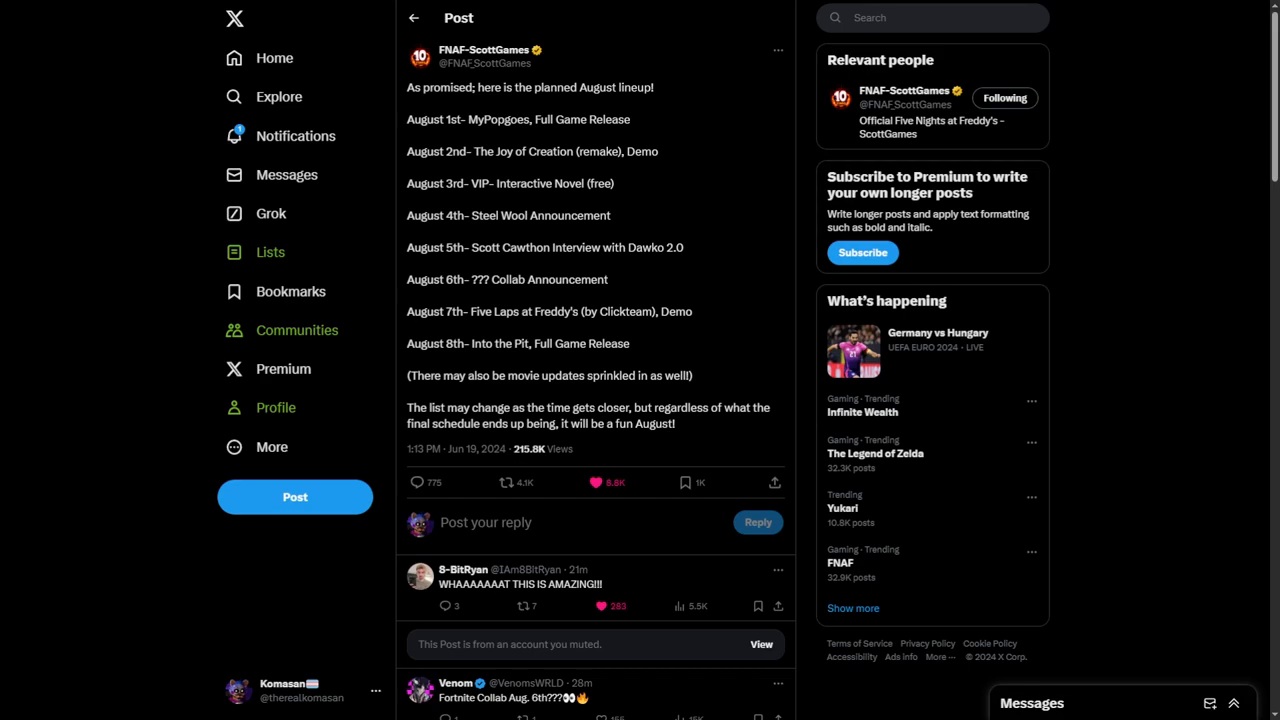
pyautogui.click(600, 606)
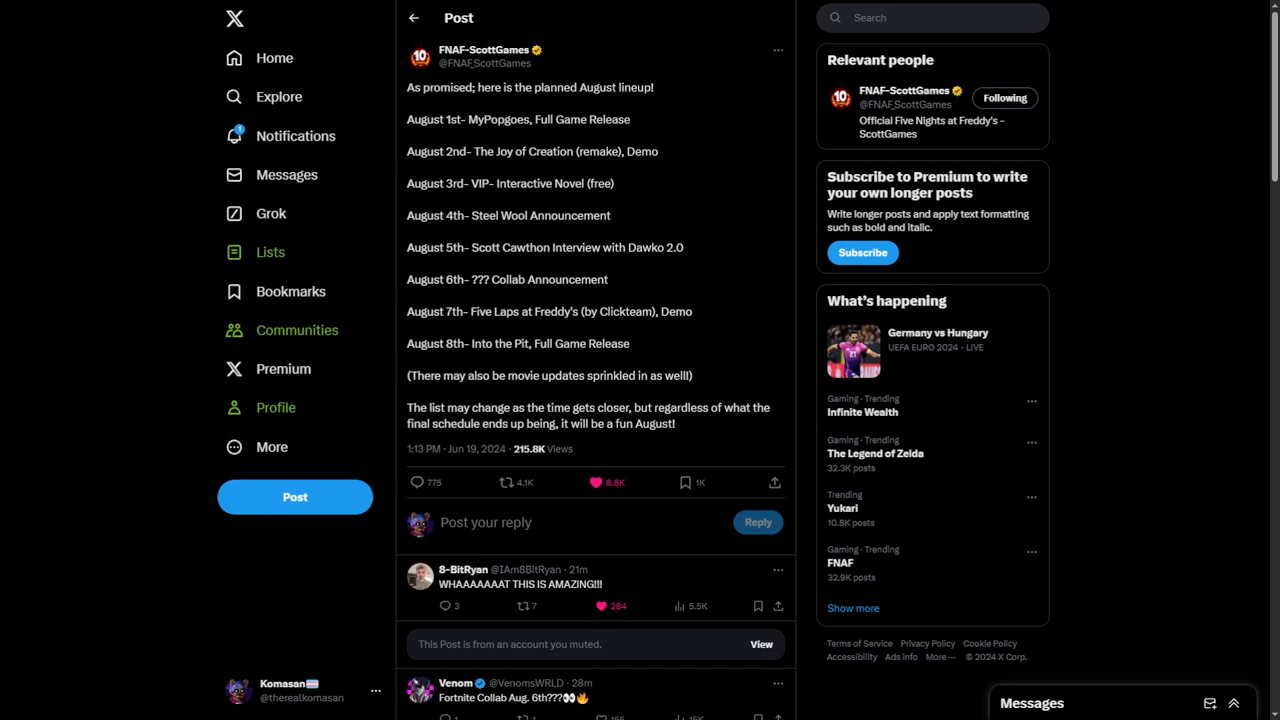
pyautogui.click(598, 482)
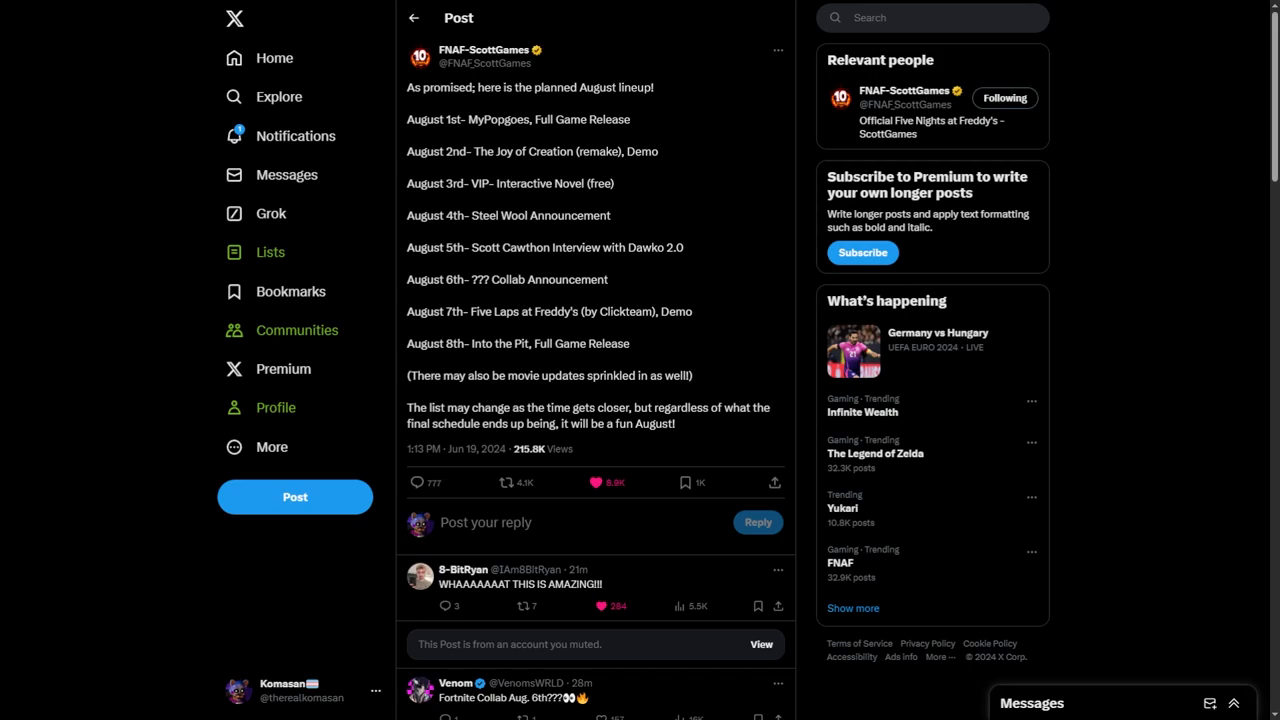